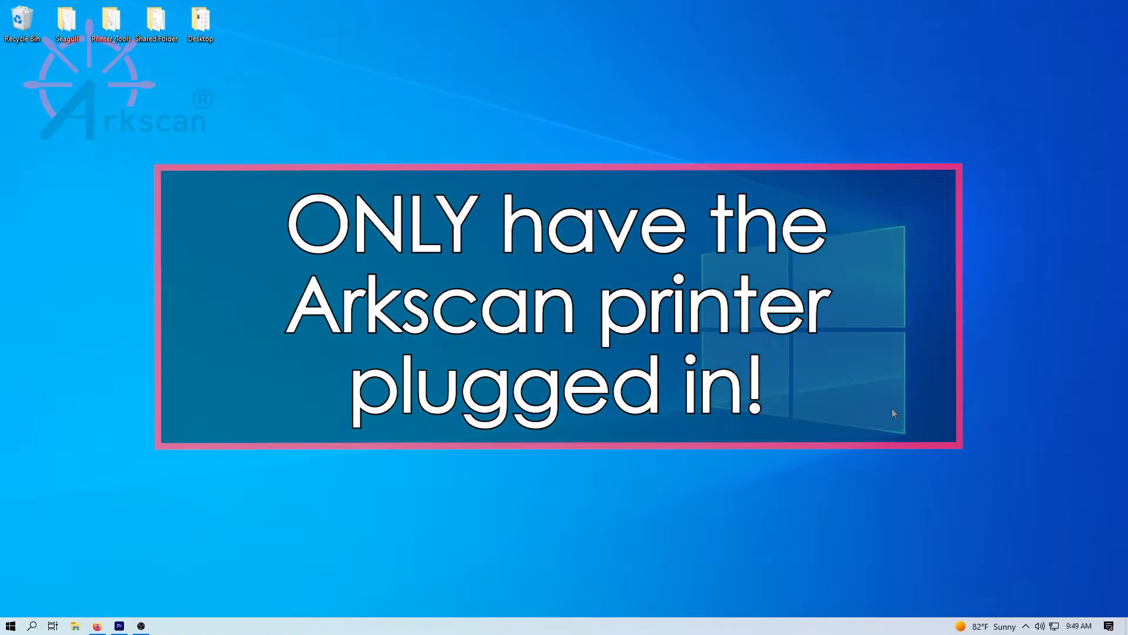
mouse_move(858, 416)
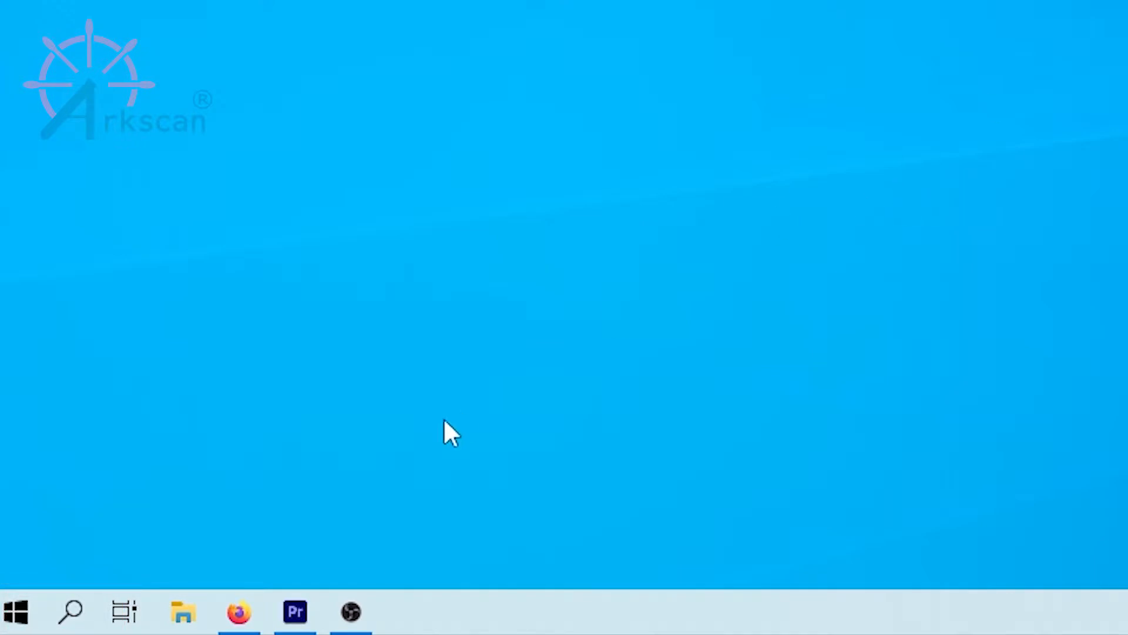
Step: Search for 'device Manager' in Windows Search and launch Device Manager
left_click(70, 611)
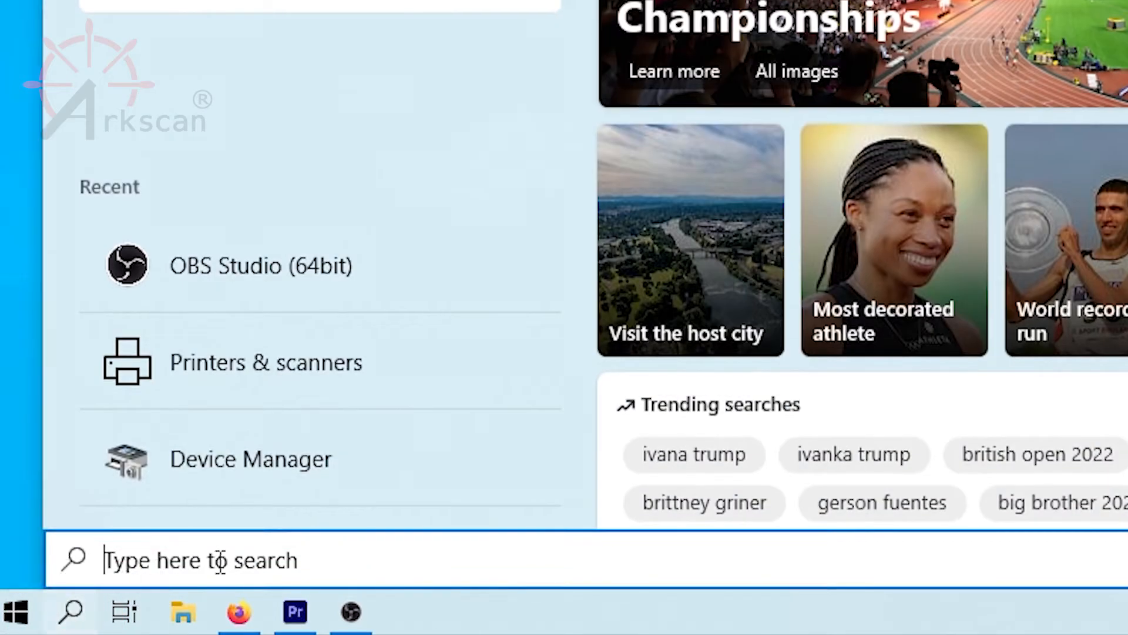
type("device Manager")
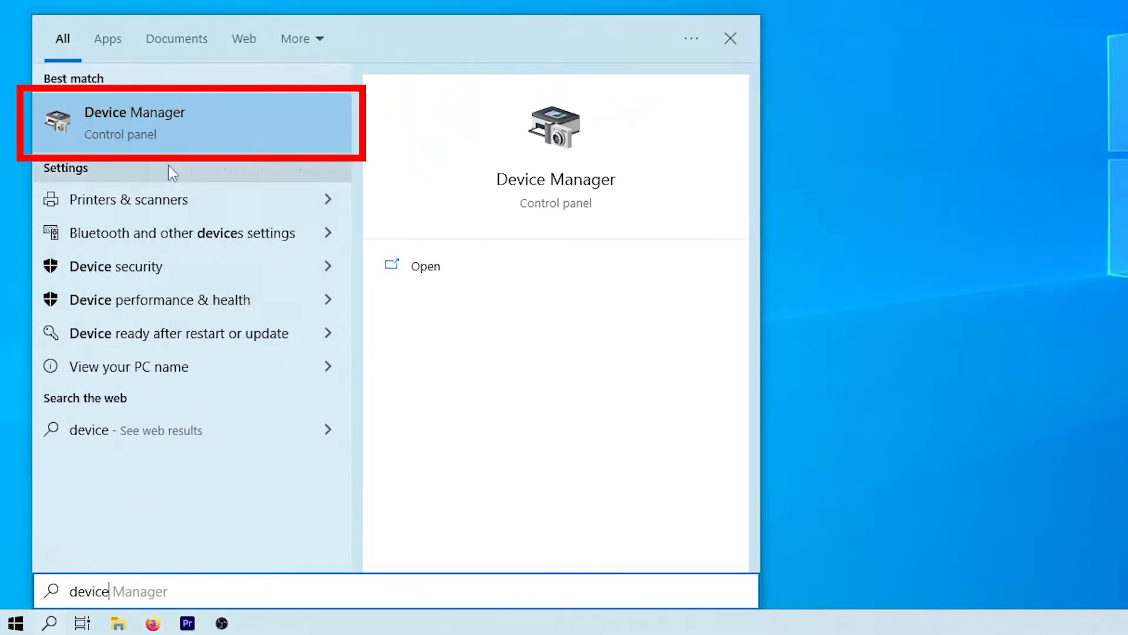
mouse_move(206, 127)
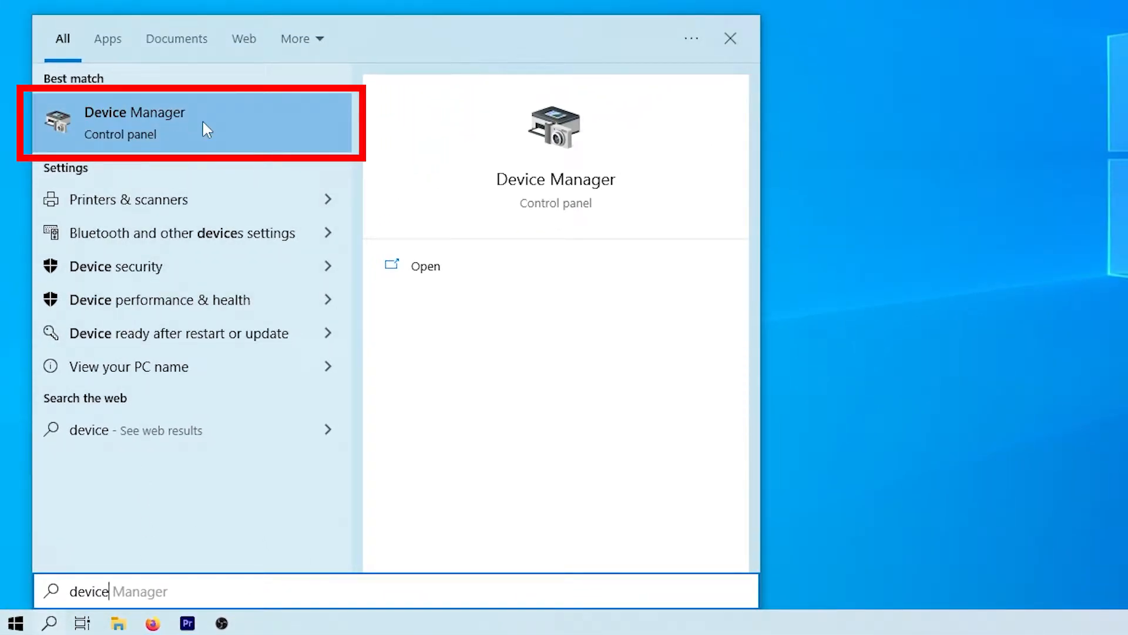
left_click(134, 122)
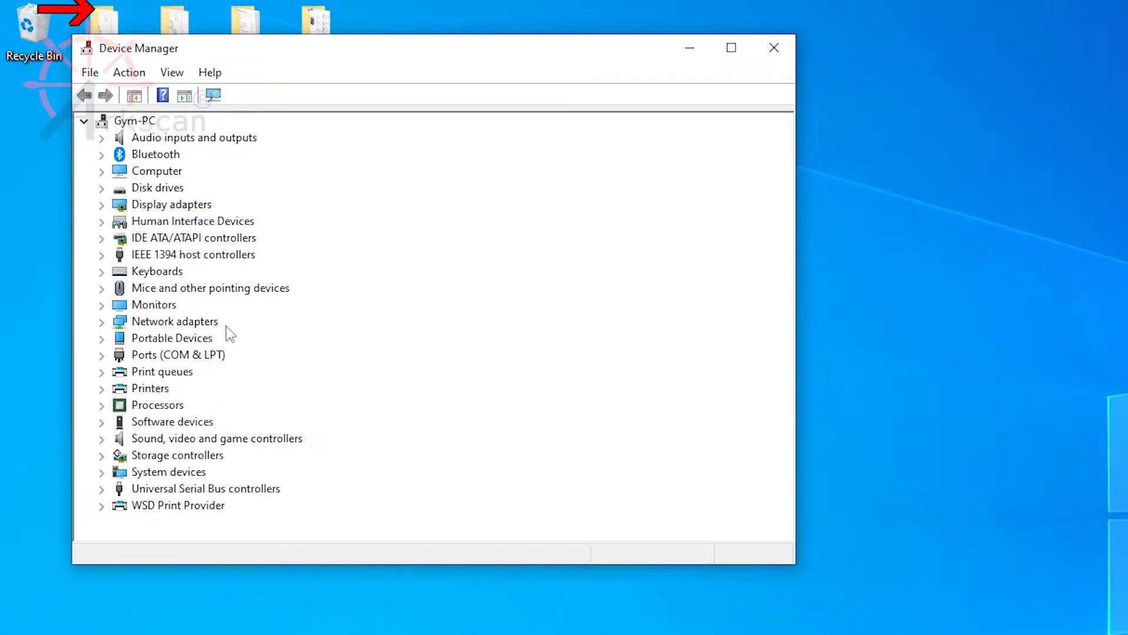
Step: Expand Universal Serial Bus controllers and select USB Printing Support
left_click(206, 488)
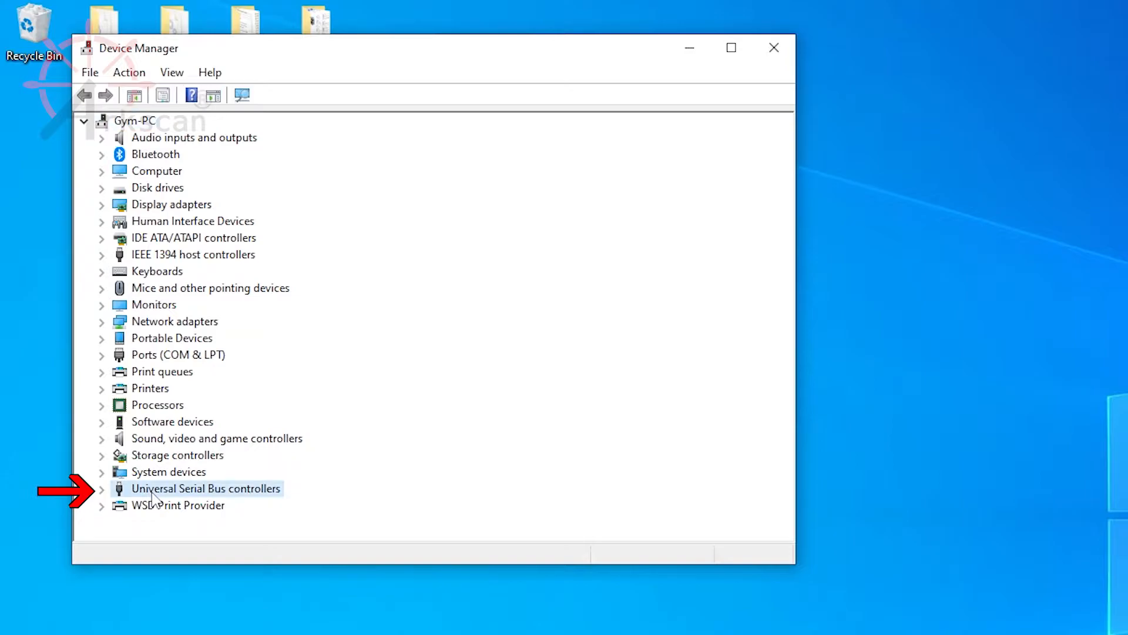
mouse_move(270, 495)
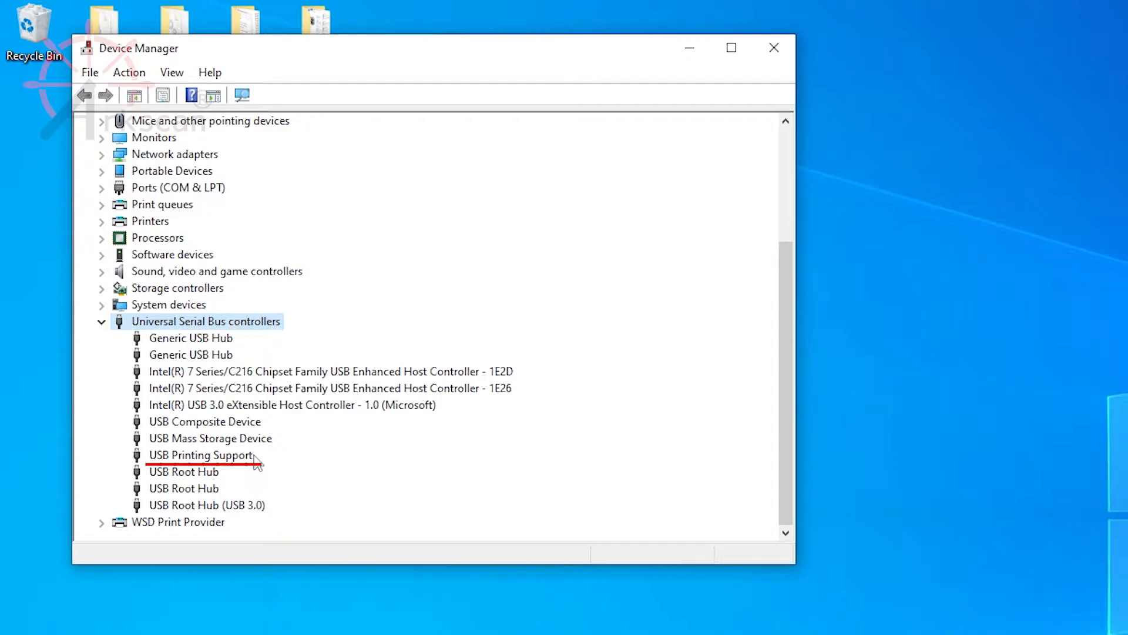
left_click(201, 454)
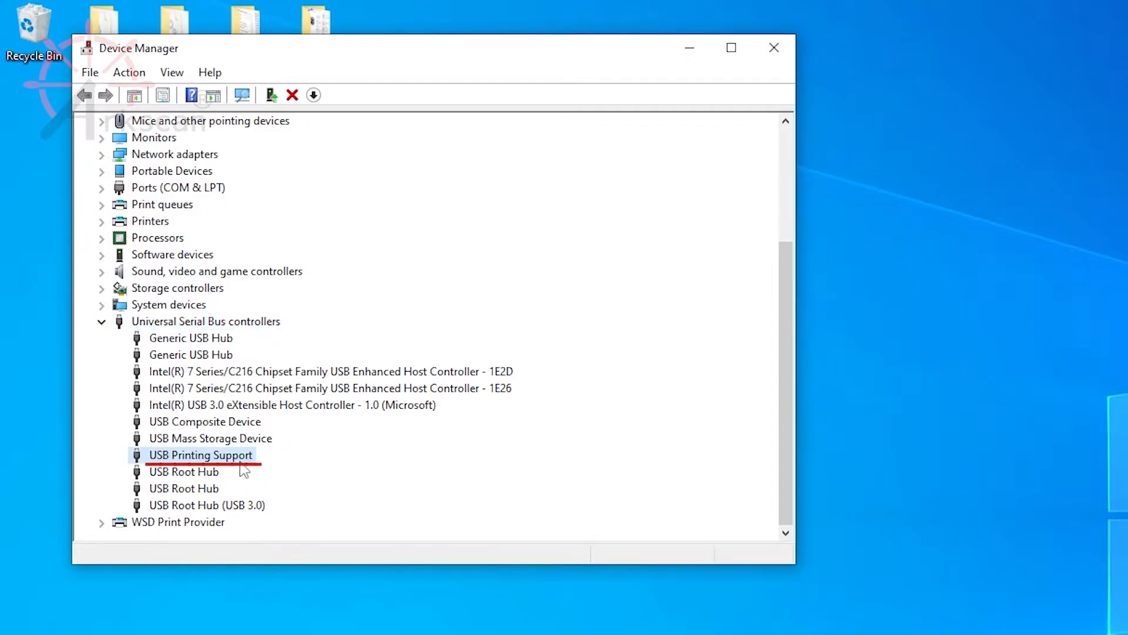
mouse_move(256, 467)
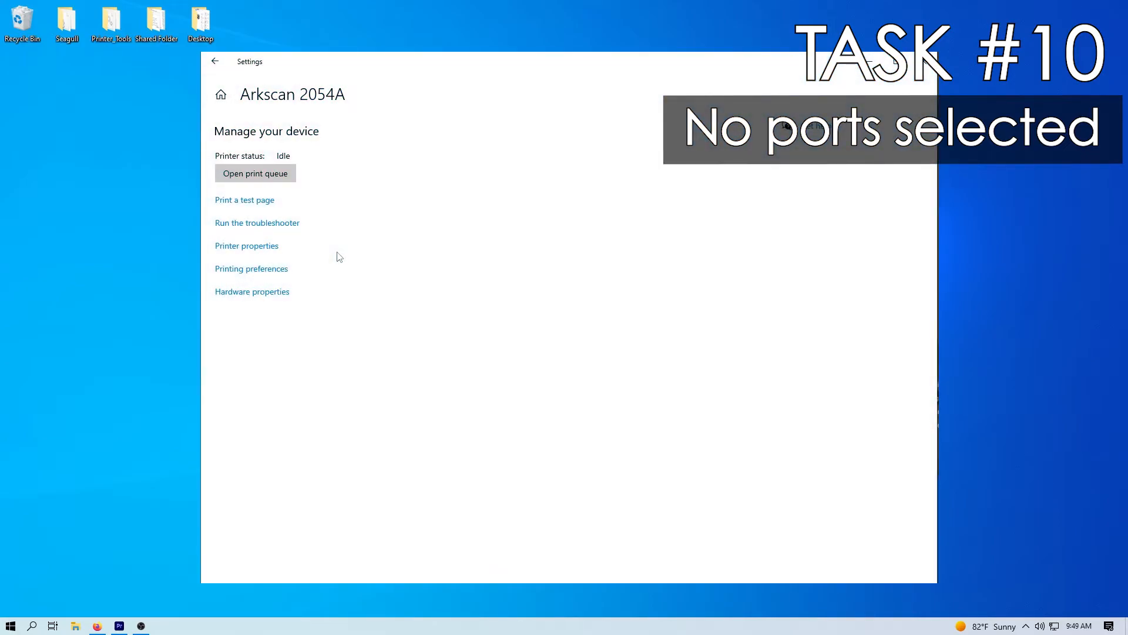
Step: Switch the Arkscan 2054A printer's port from FILE to USB002 and apply
left_click(251, 268)
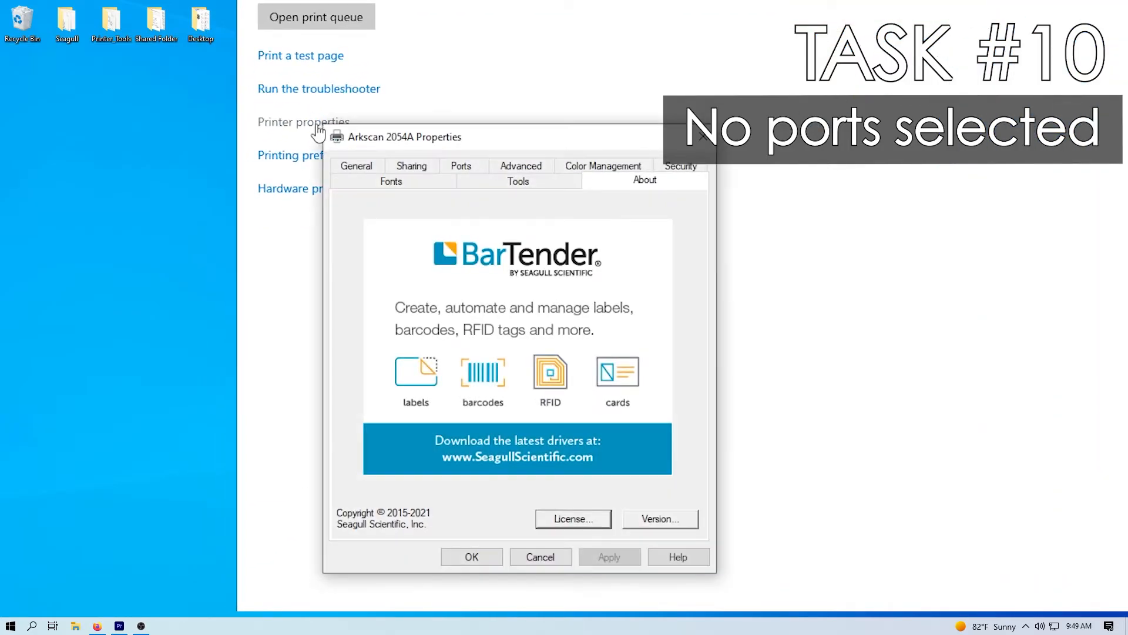
left_click(461, 180)
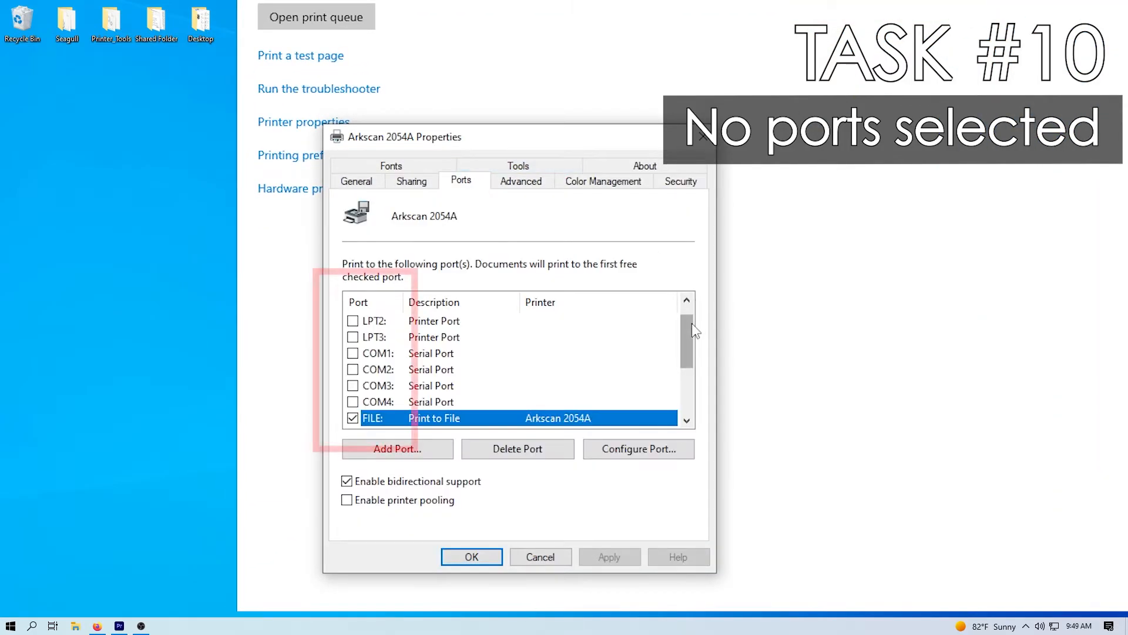
scroll("down", 3)
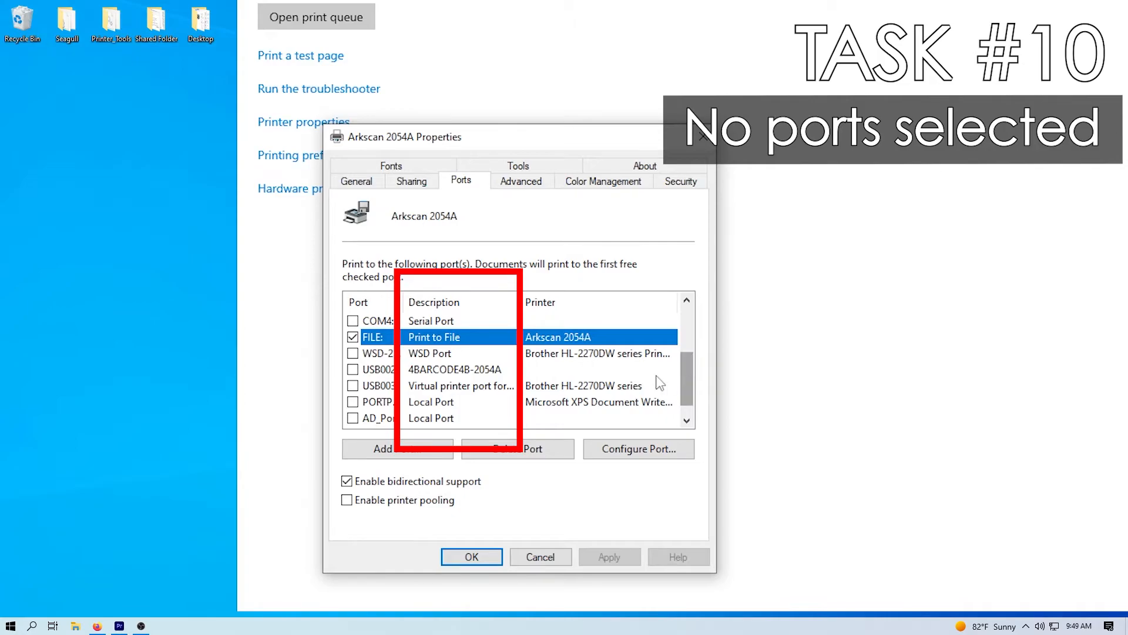
left_click(352, 369)
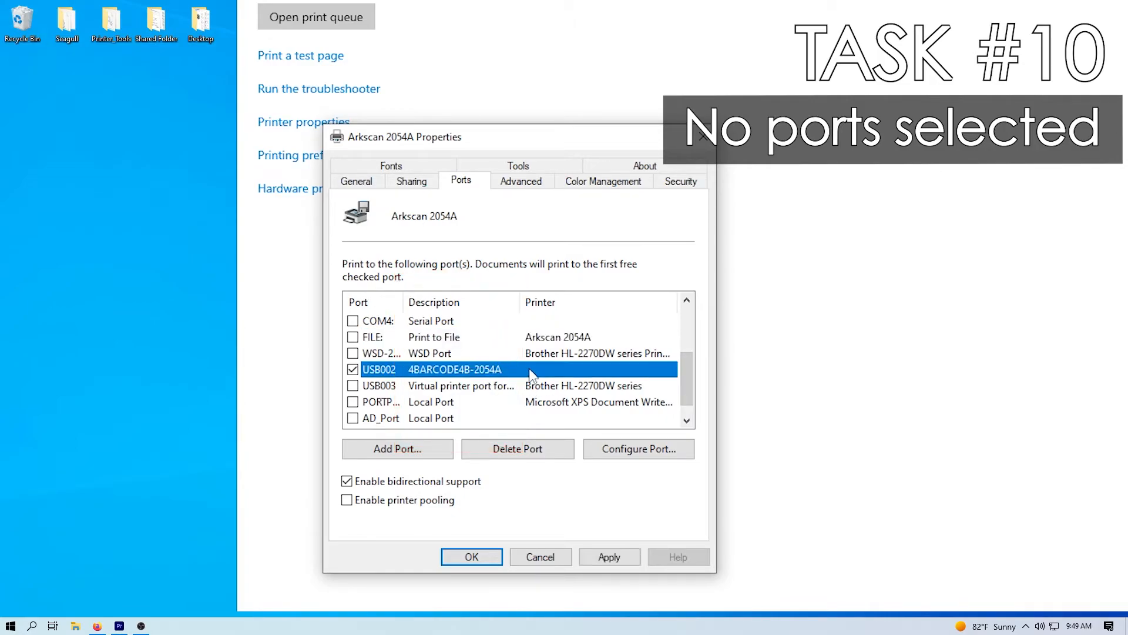
mouse_move(491, 382)
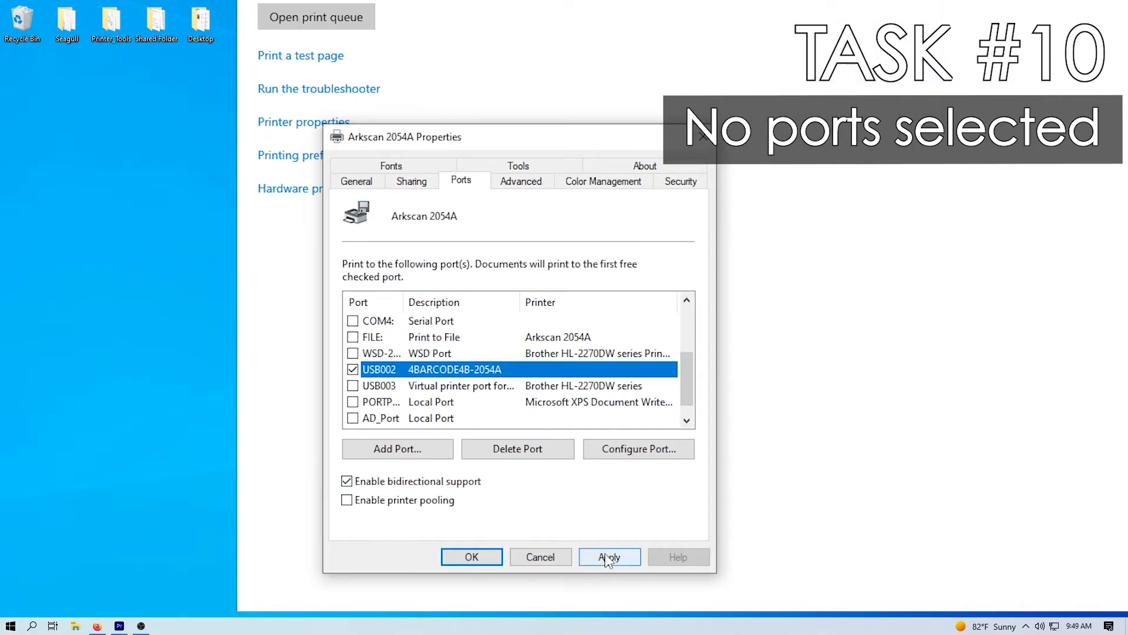
left_click(610, 556)
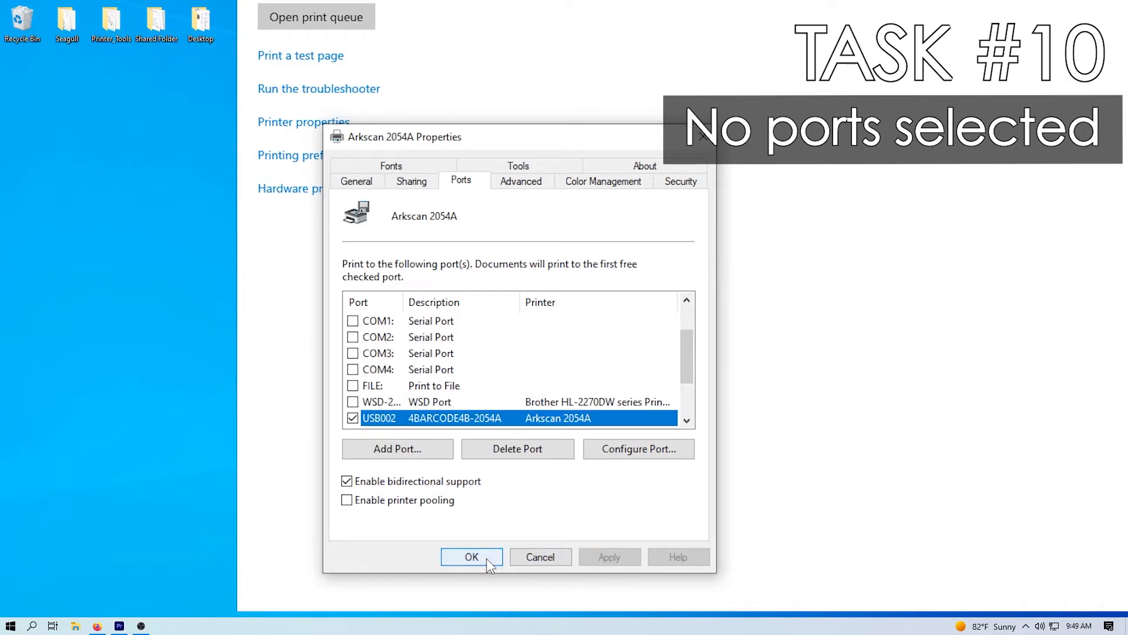
left_click(471, 556)
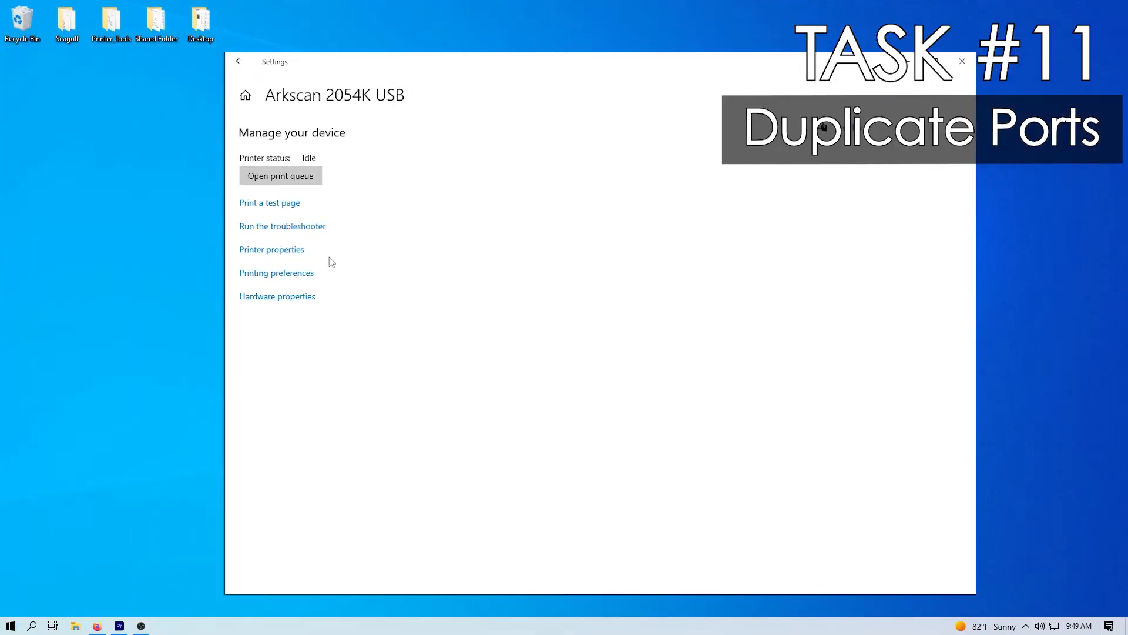
Step: Review the Arkscan 2054K USB printer's ports, spotting two USB004 entries, then close
left_click(271, 249)
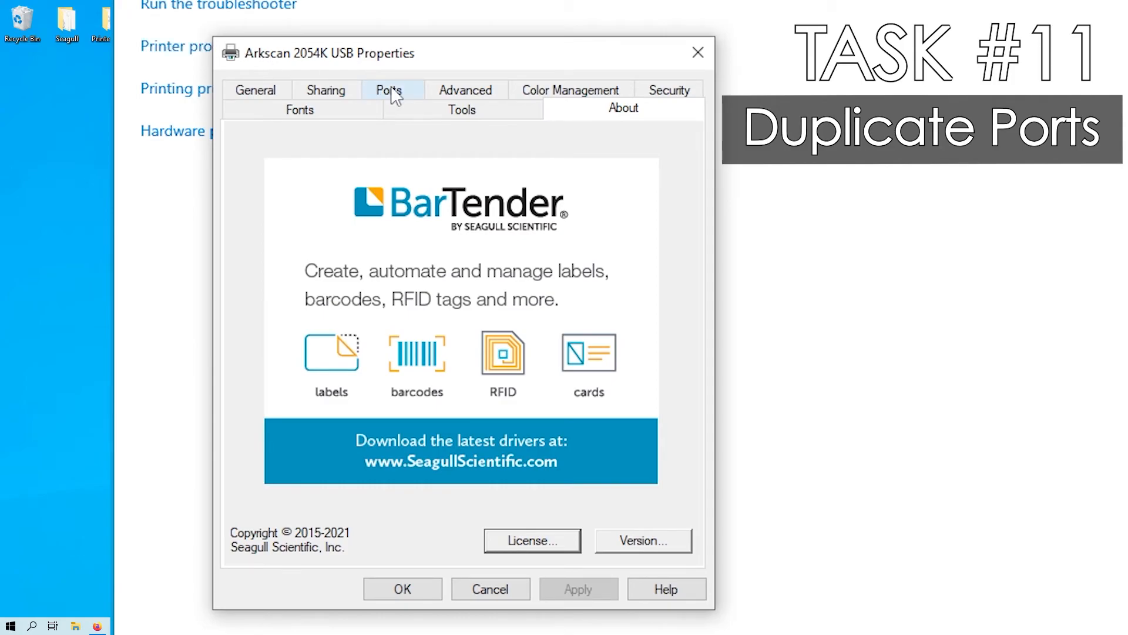
left_click(389, 91)
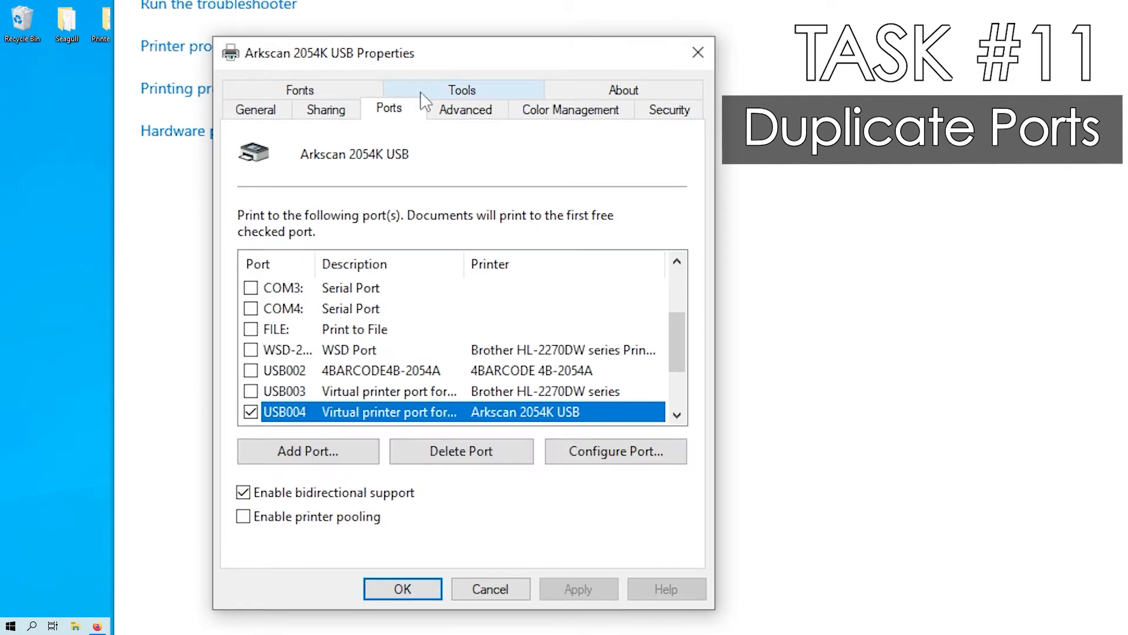
scroll("down", 3)
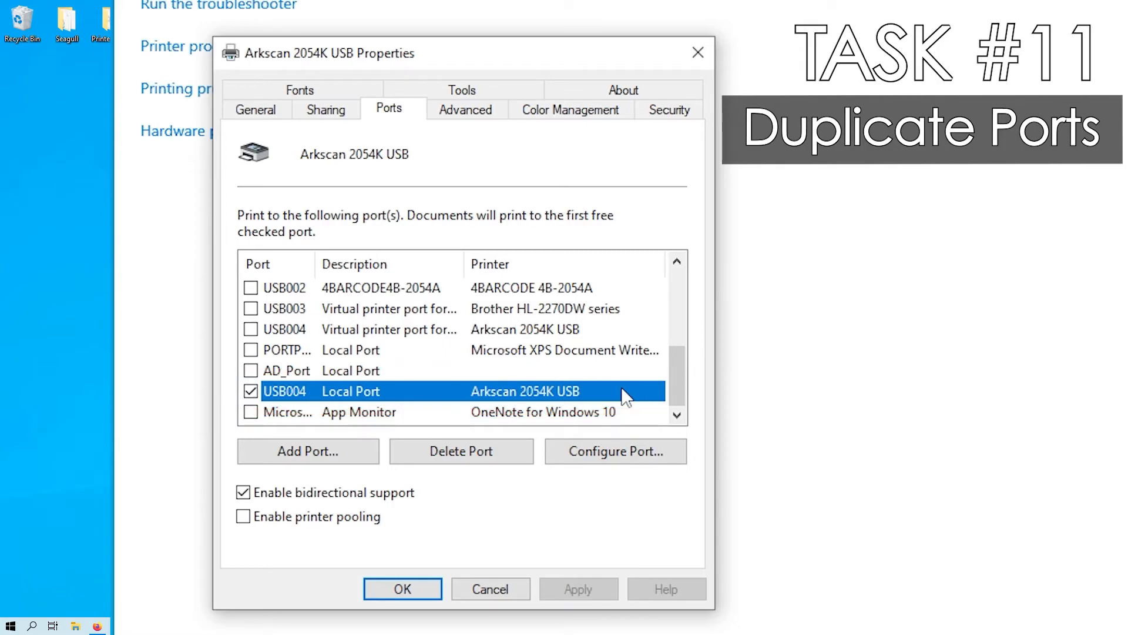
left_click(402, 589)
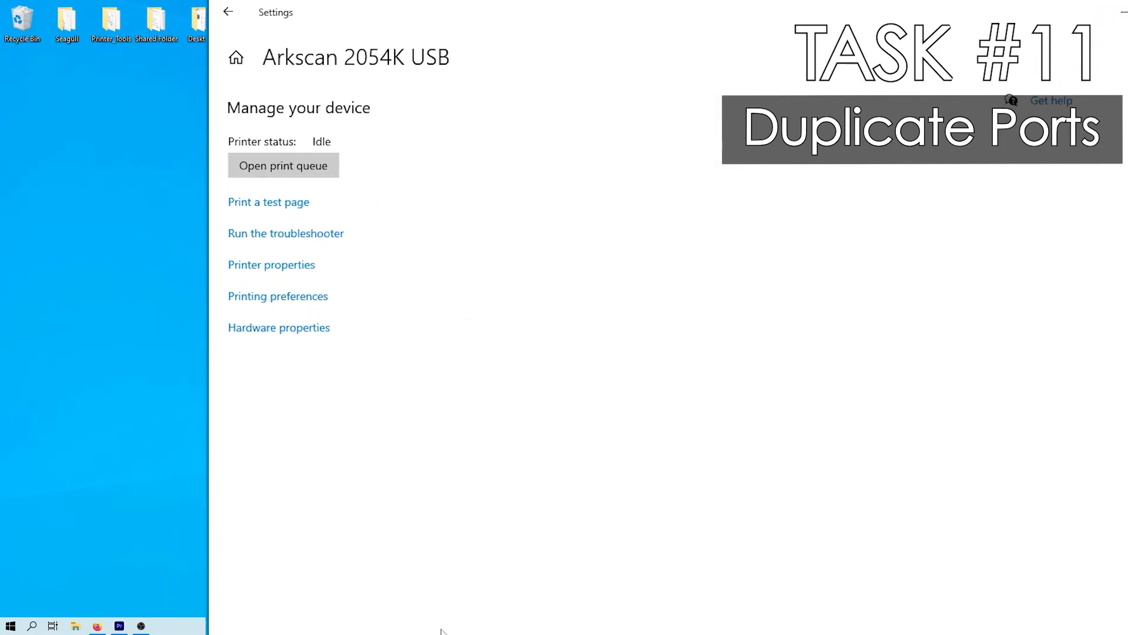
mouse_move(475, 431)
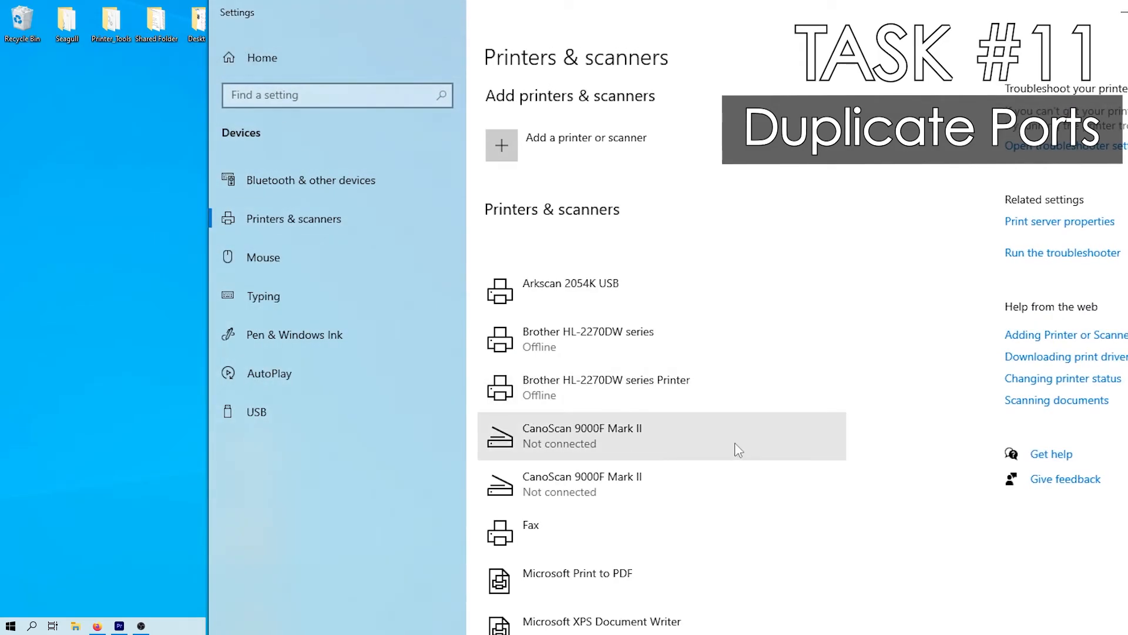
Step: Remove the Arkscan 2054K USB printer from Printers & scanners
left_click(570, 290)
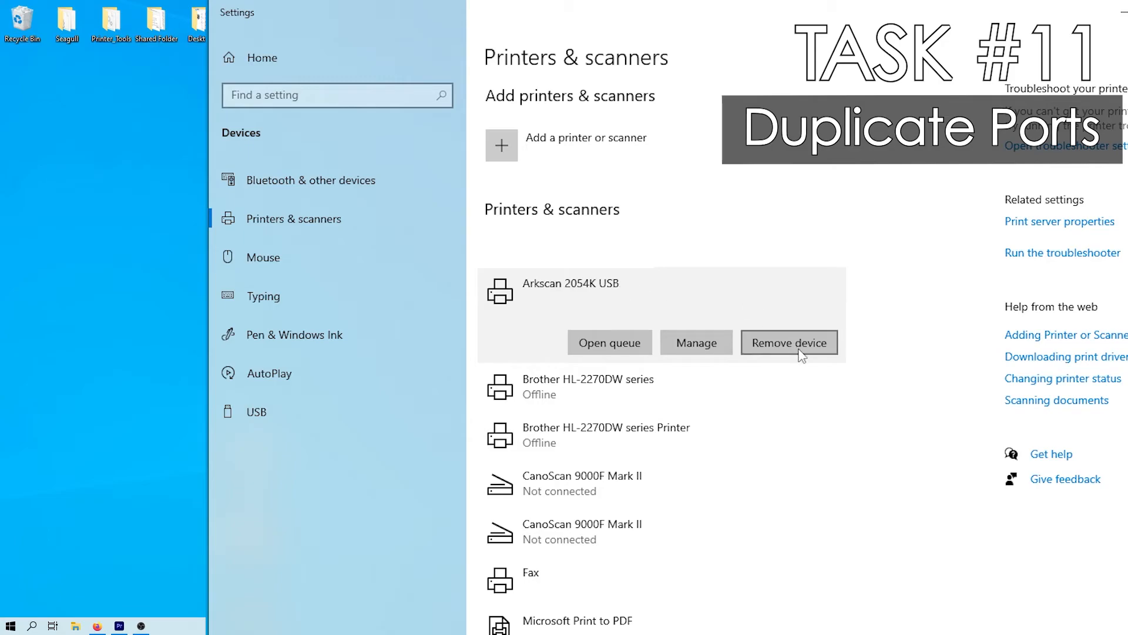
left_click(790, 343)
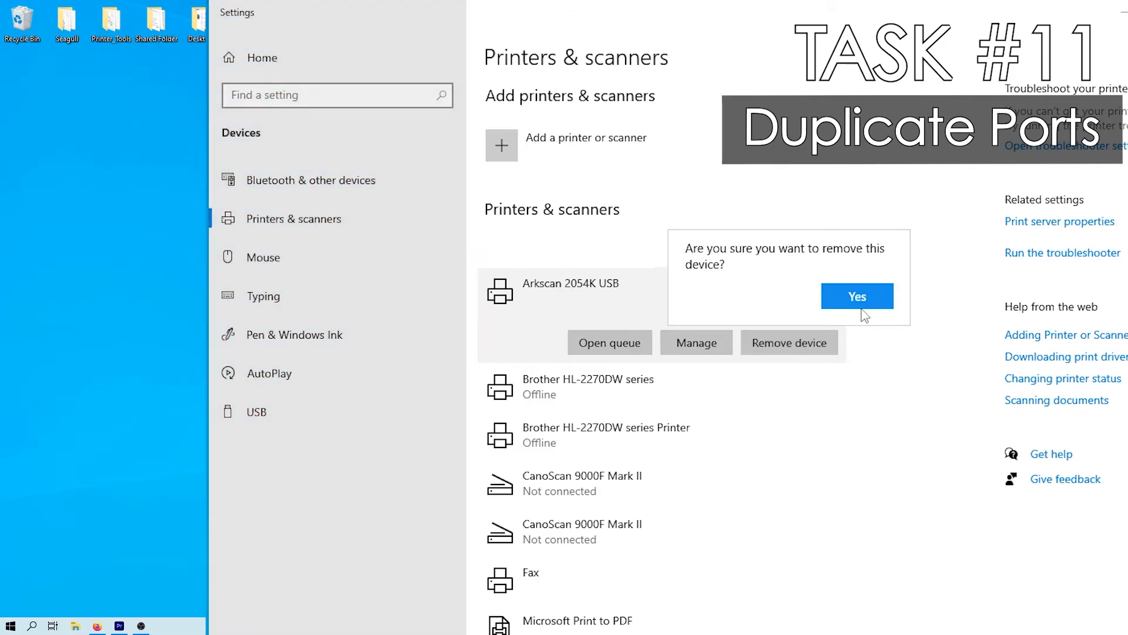
left_click(857, 296)
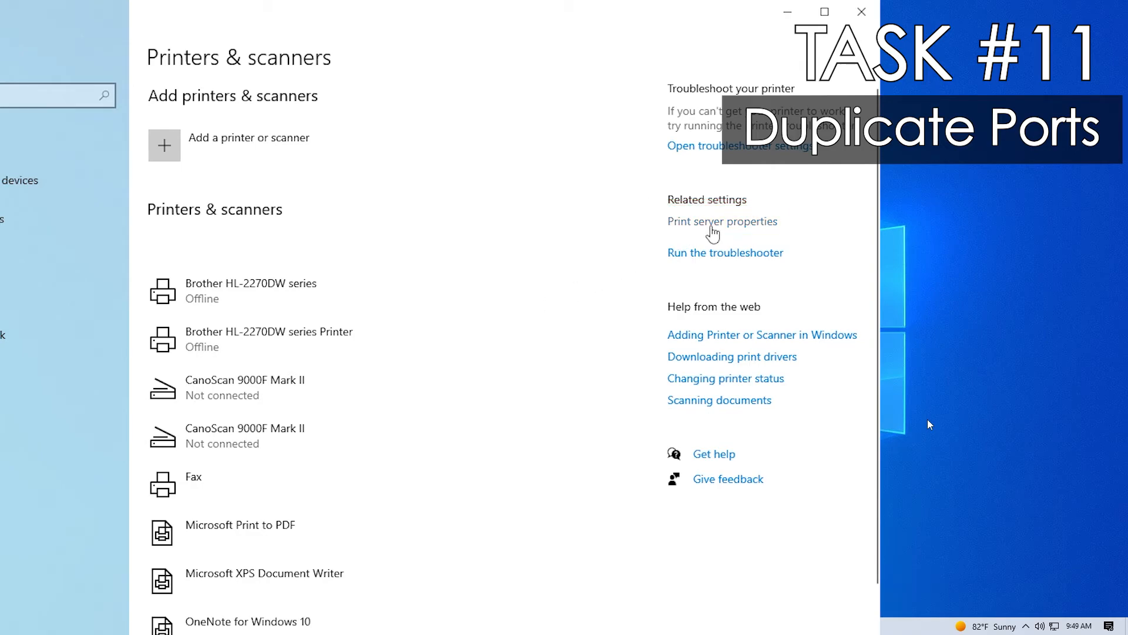
Step: Delete the duplicate USB004 Local Port in Print Server Properties and confirm
left_click(722, 221)
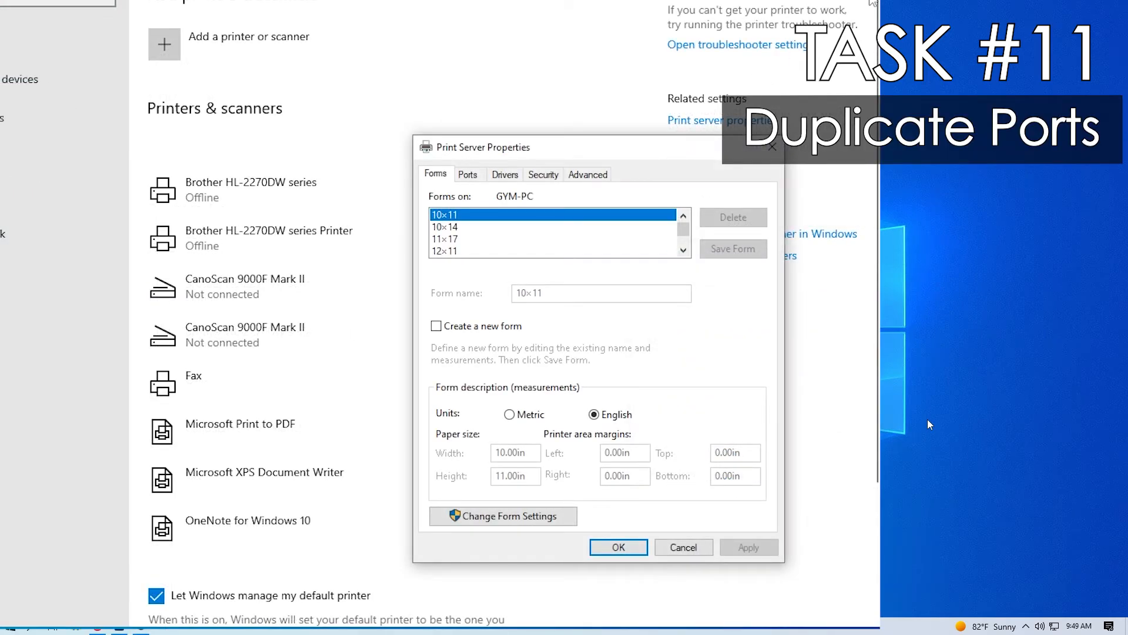
left_click(468, 174)
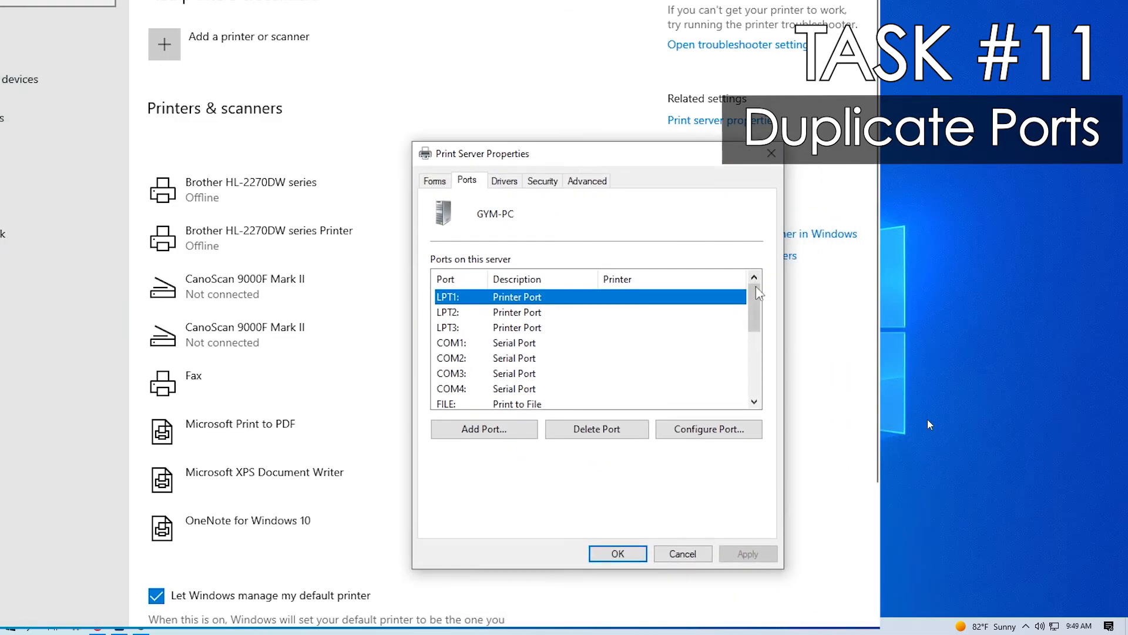
scroll("down", 3)
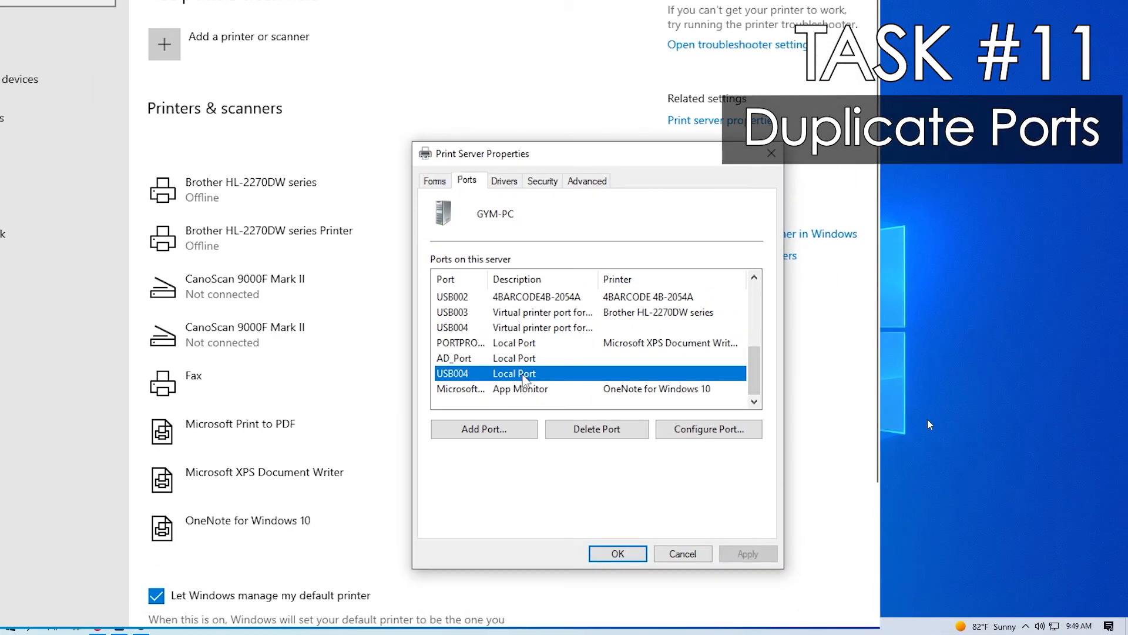
left_click(596, 429)
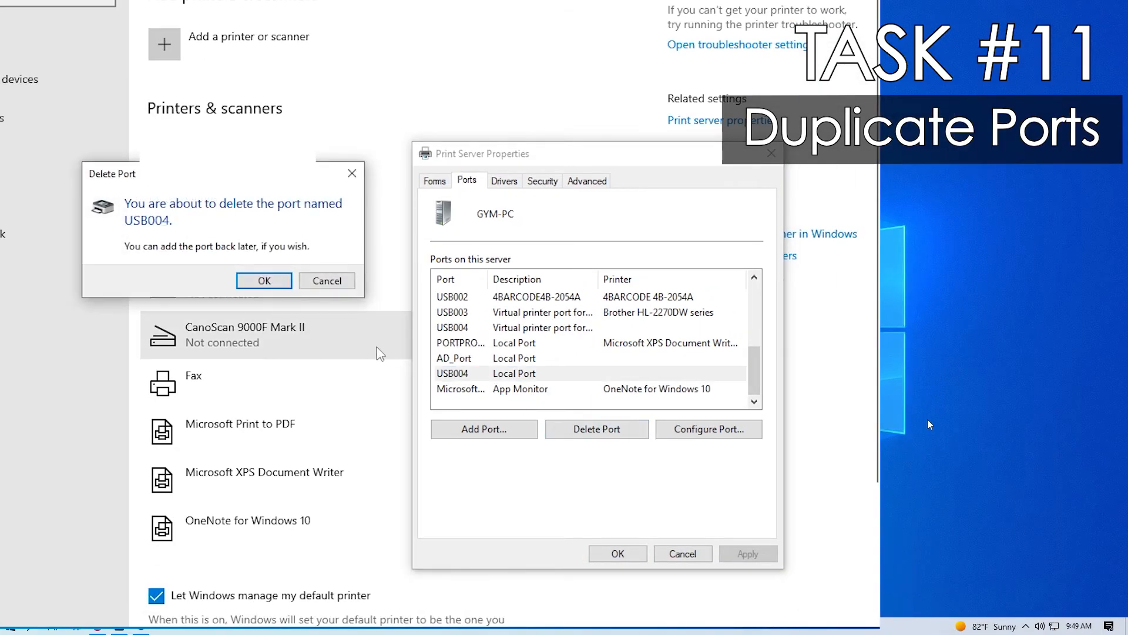
left_click(263, 280)
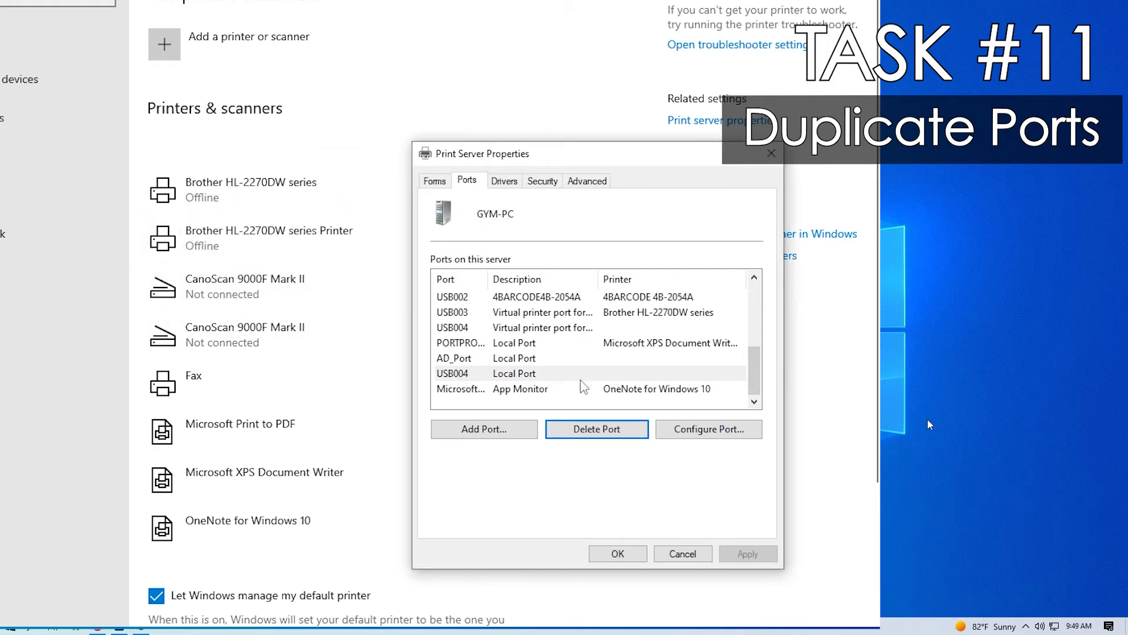